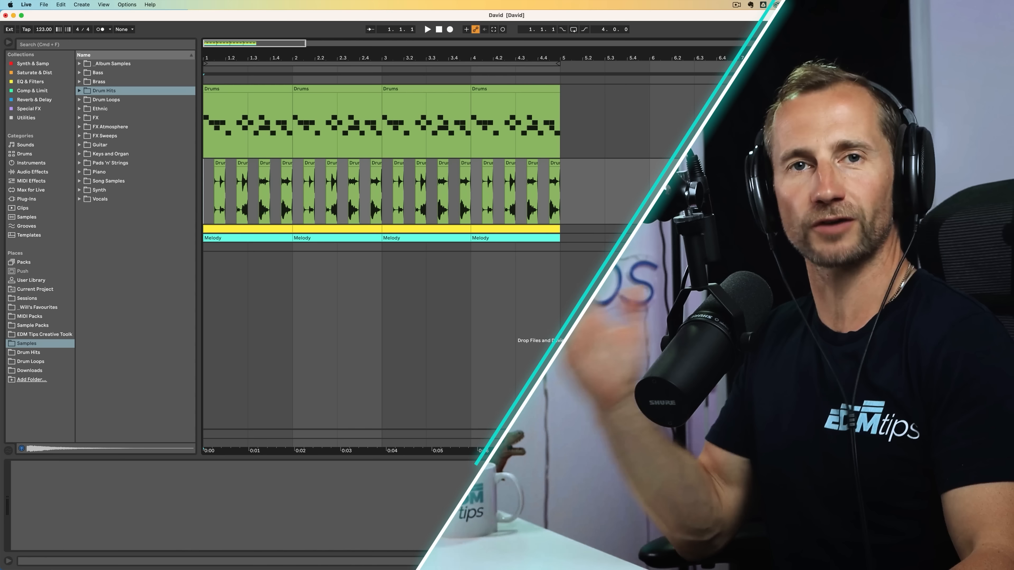
- Draw one A#1 sixteenth note at 1.1.1 in a new Bass track MIDI clip
click(427, 29)
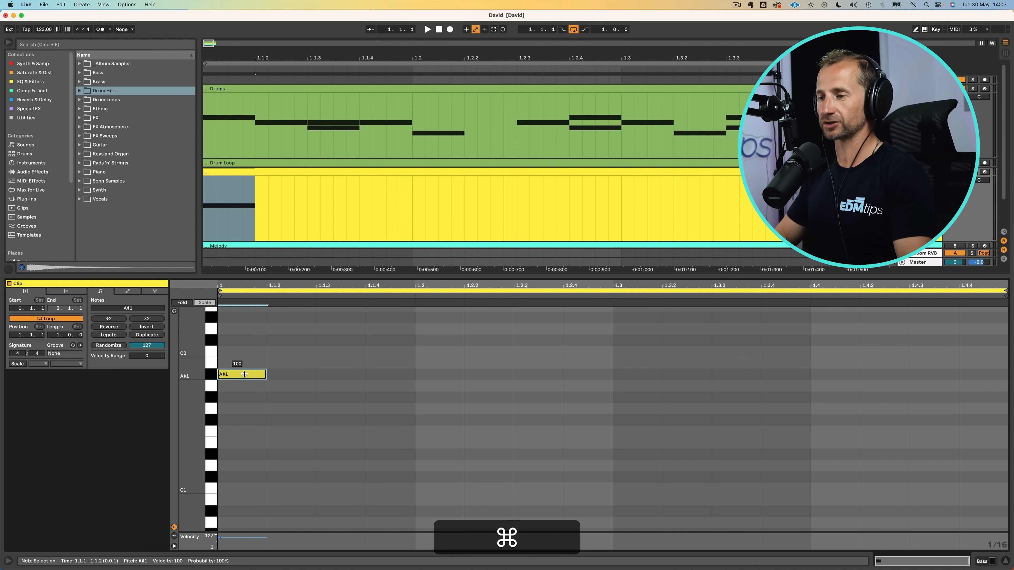
- Duplicate the A#1 note with Cmd+D until sixteen sixteenths fill the bar
key(cmd+d)
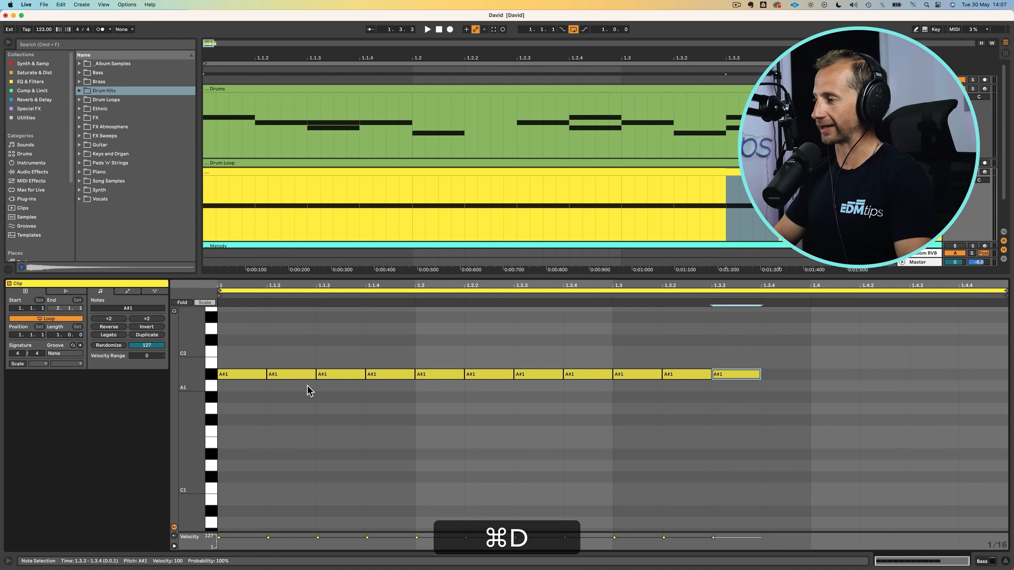
key(cmd+d)
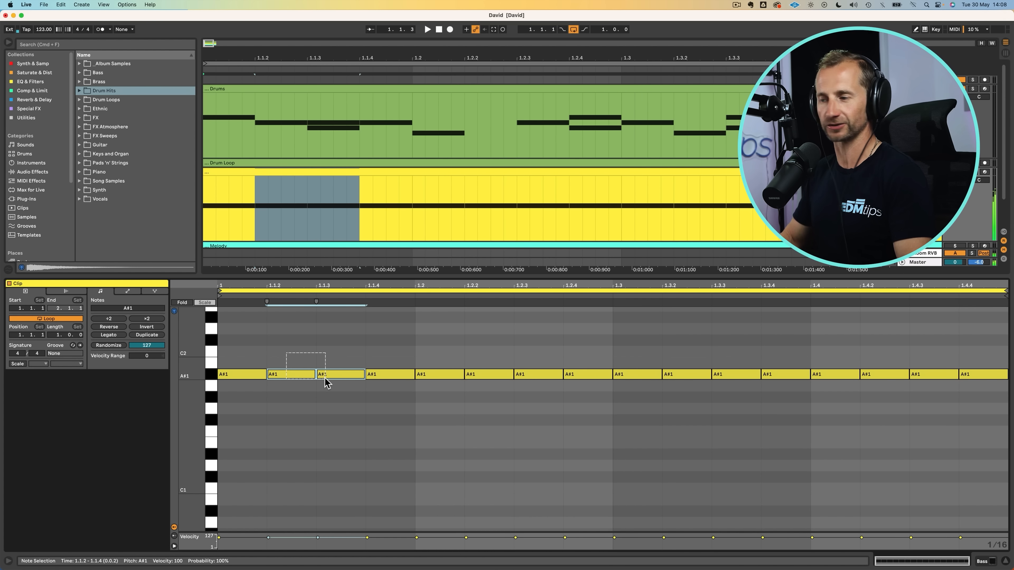
- Delete selected A#1 notes for a syncopated pattern, enable Scale and choose root A#
key(p)
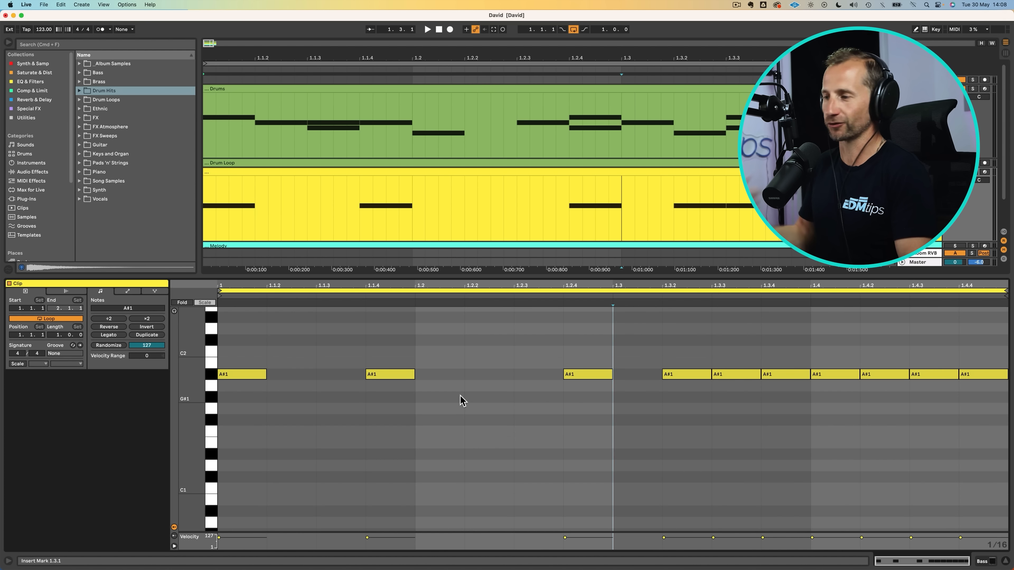
click(427, 29)
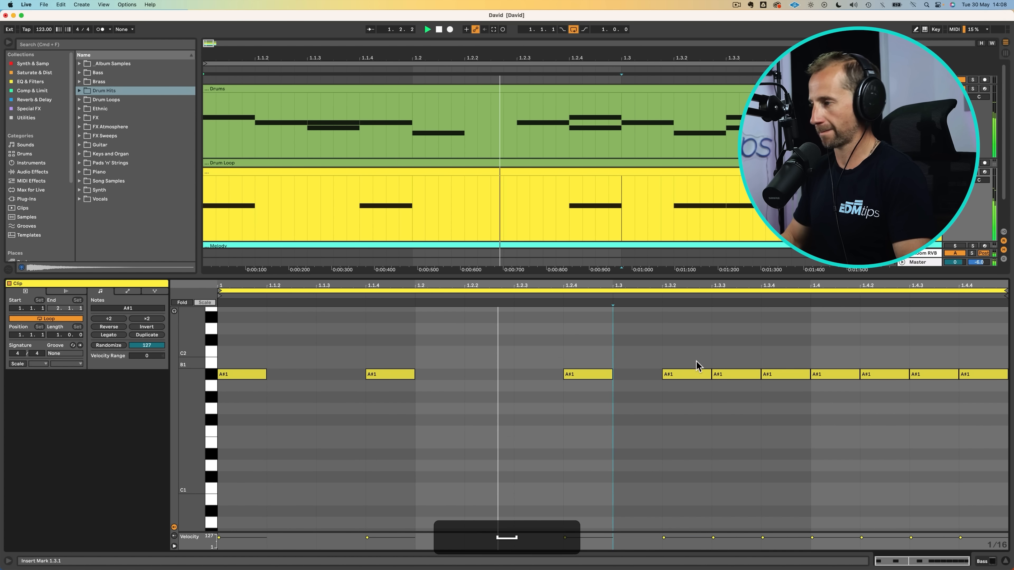
click(733, 374)
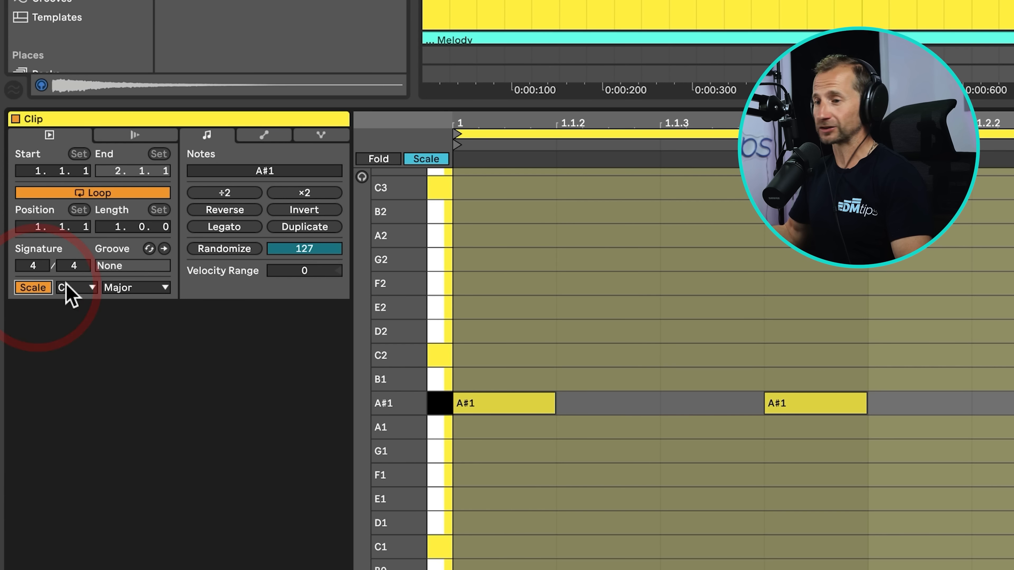
click(76, 288)
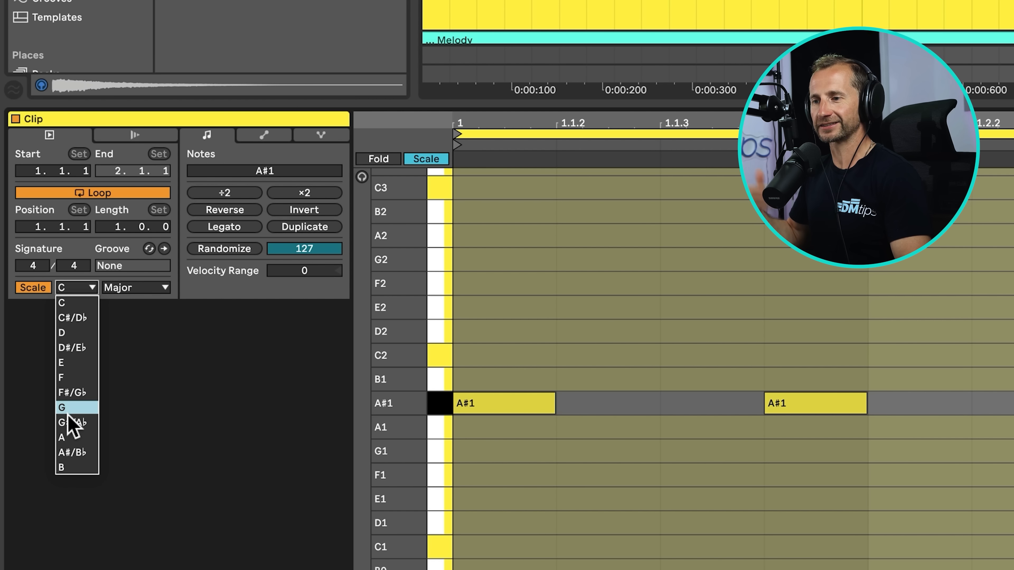
mouse_move(72, 452)
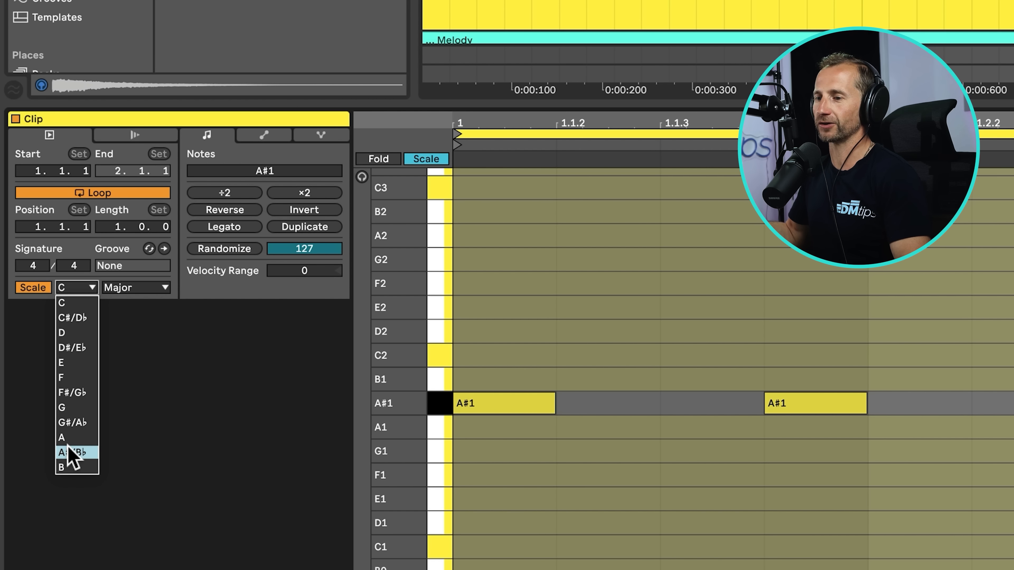